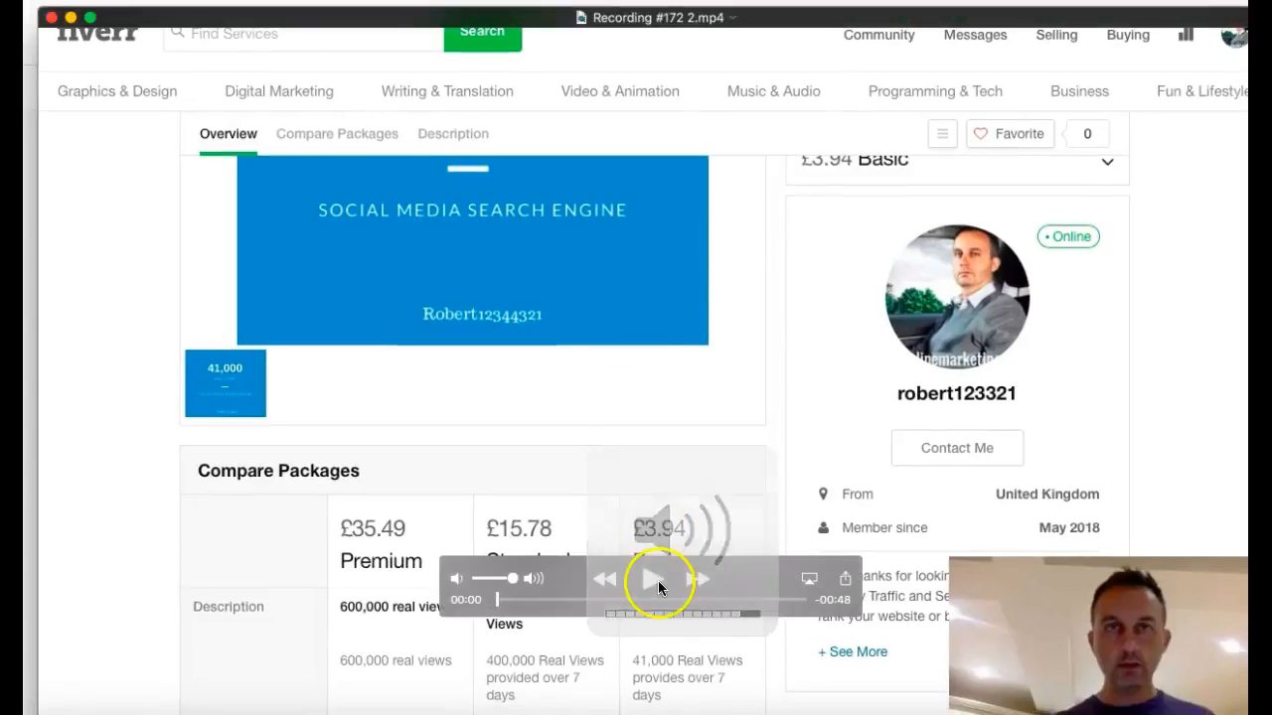
- Play the recorded '41000 real traffic and free bonus offers' gig video and scroll through the page
left_click(654, 580)
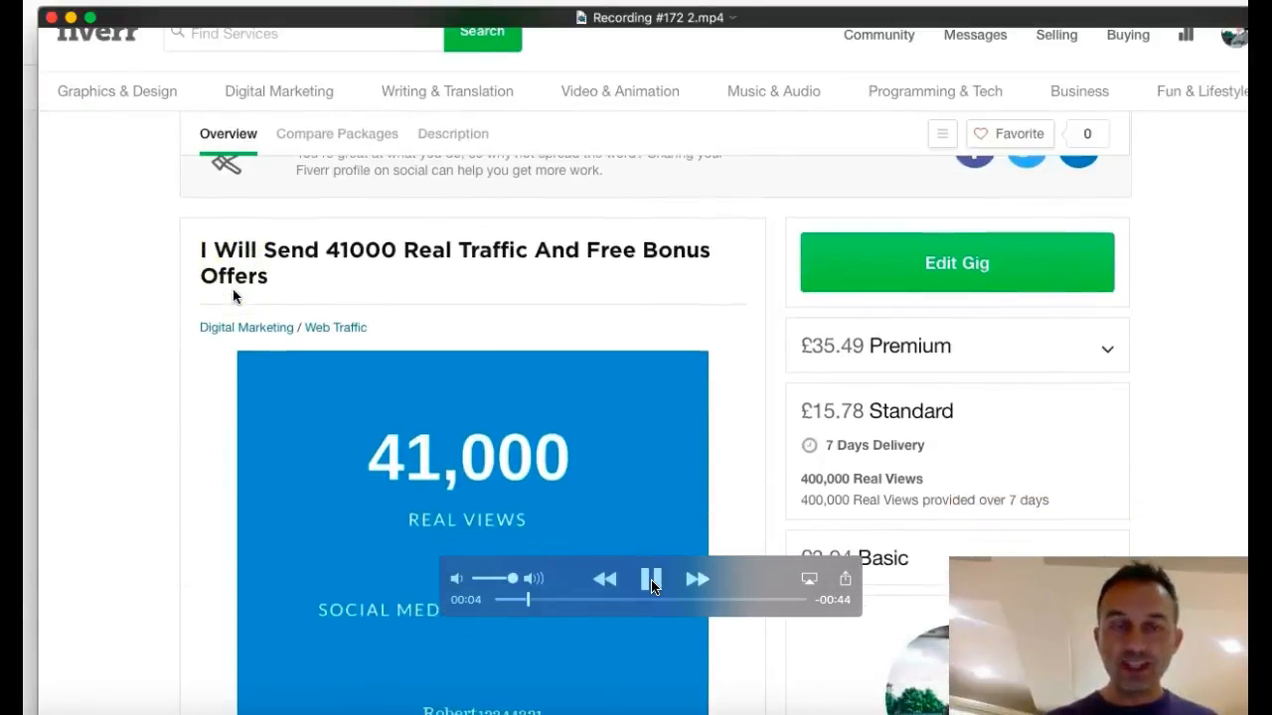
scroll("down", 3)
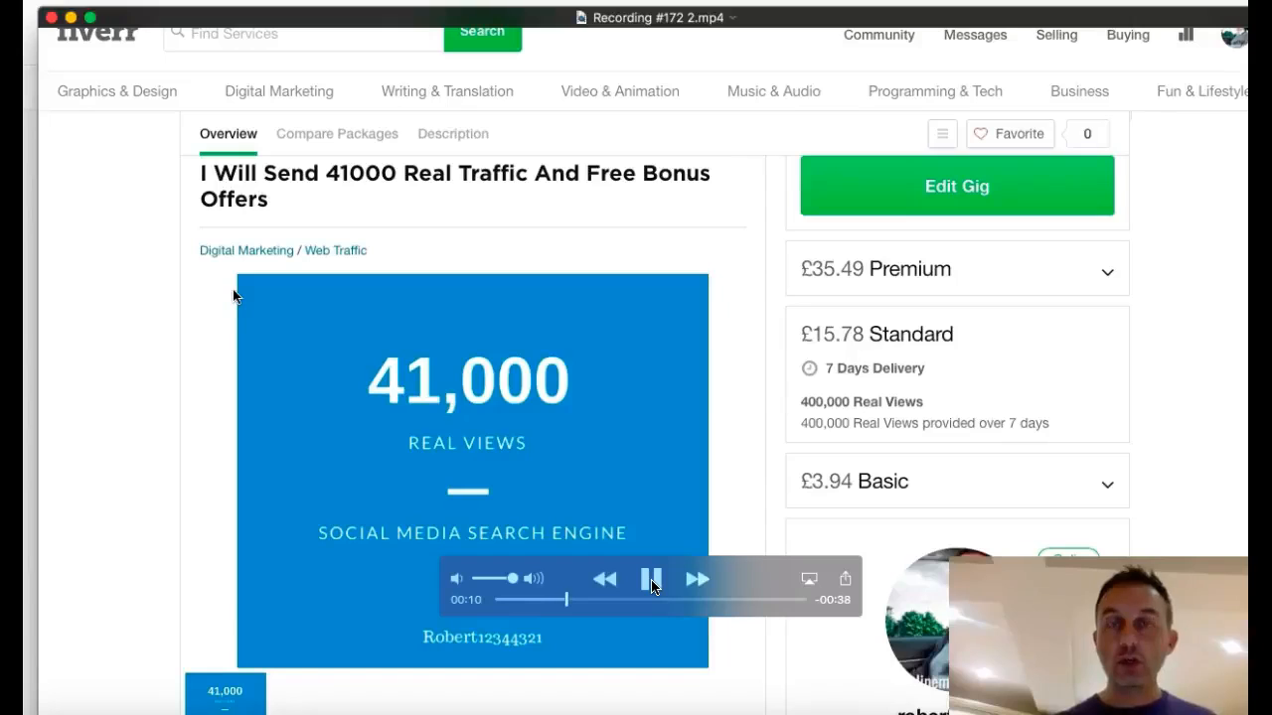
scroll("down", 3)
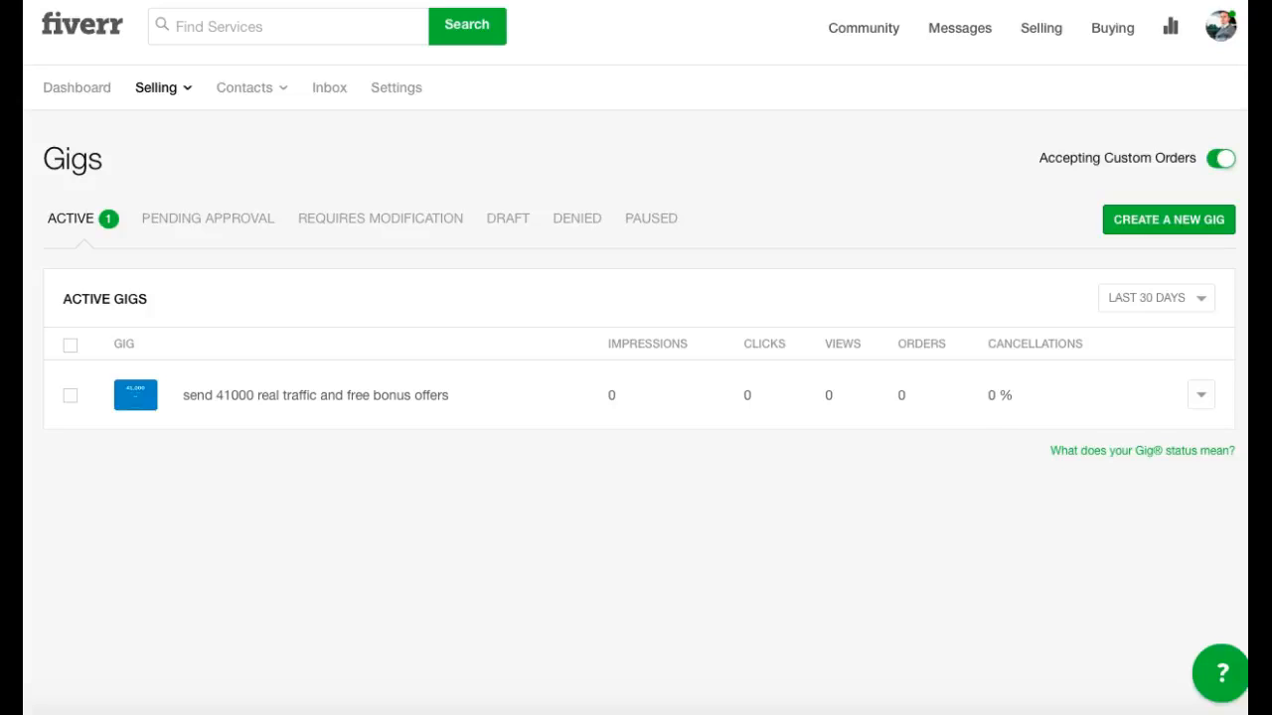
mouse_move(370, 48)
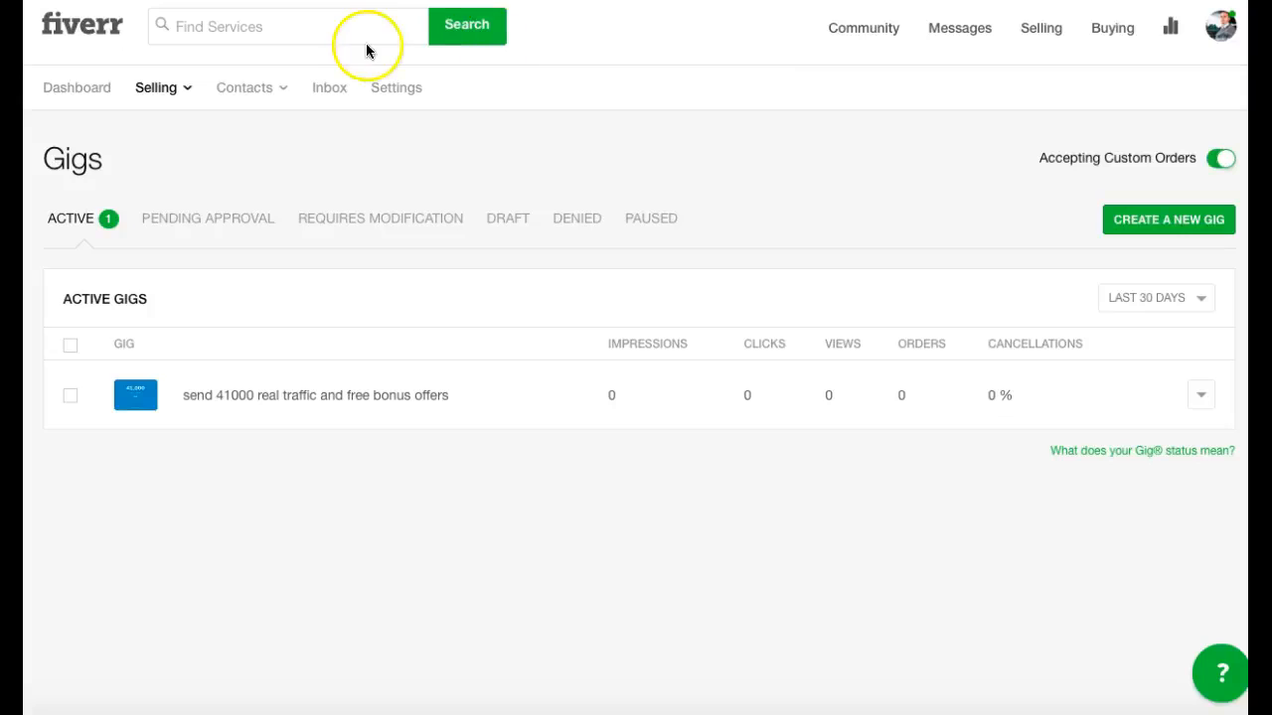